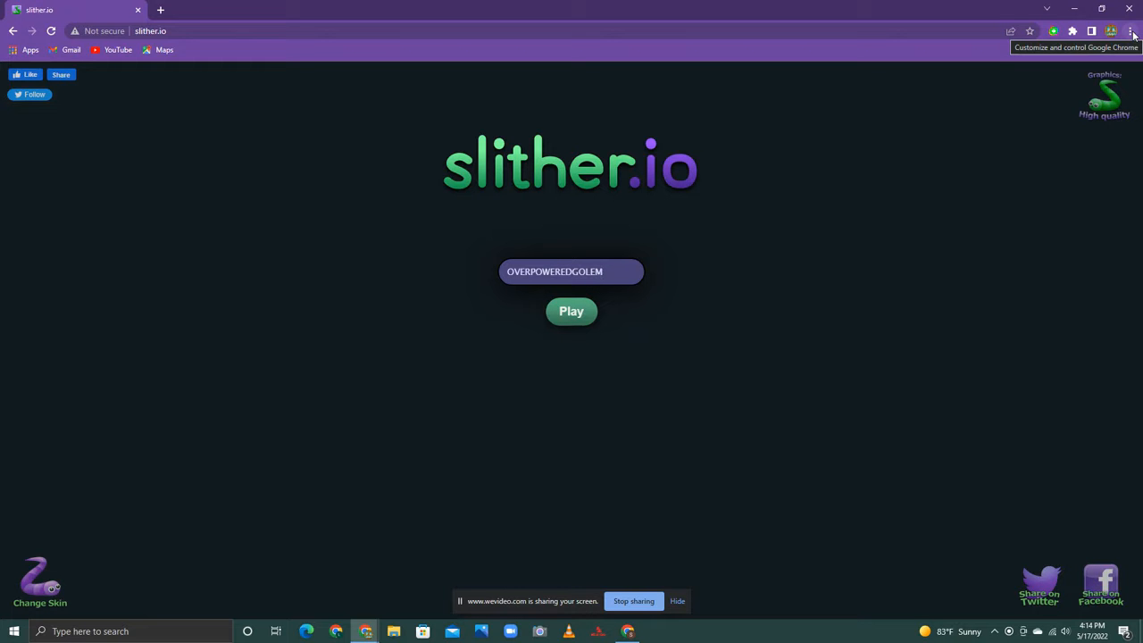
mouse_move(871, 63)
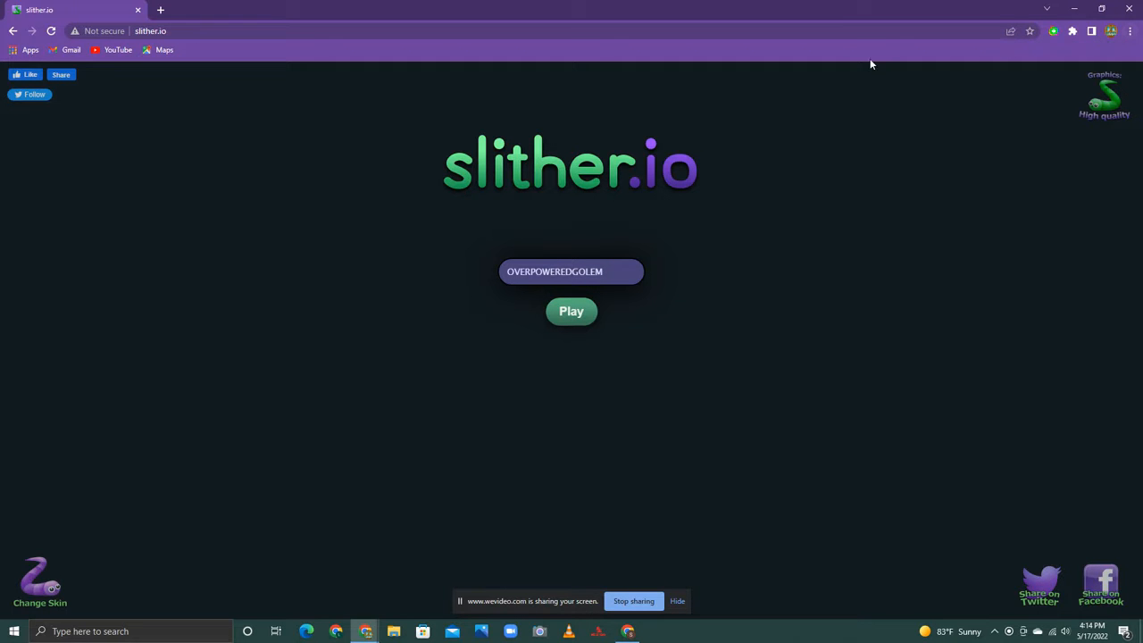
Focus the nickname field holding OVERPOWEREDGOLEM and press Play to launch the round.
left_click(570, 271)
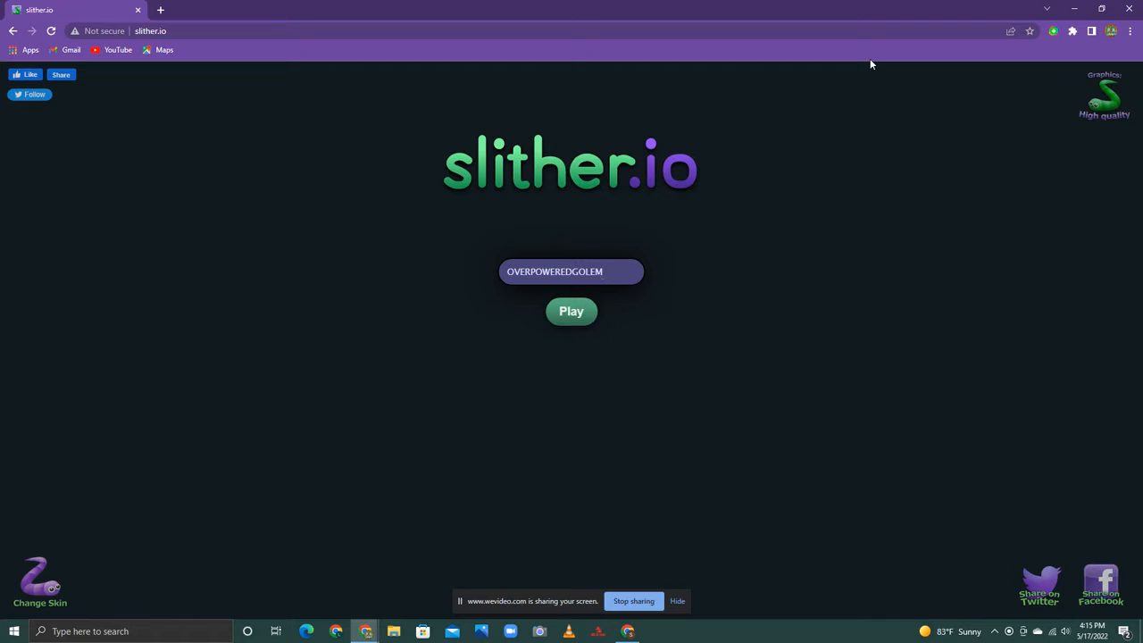
mouse_move(847, 201)
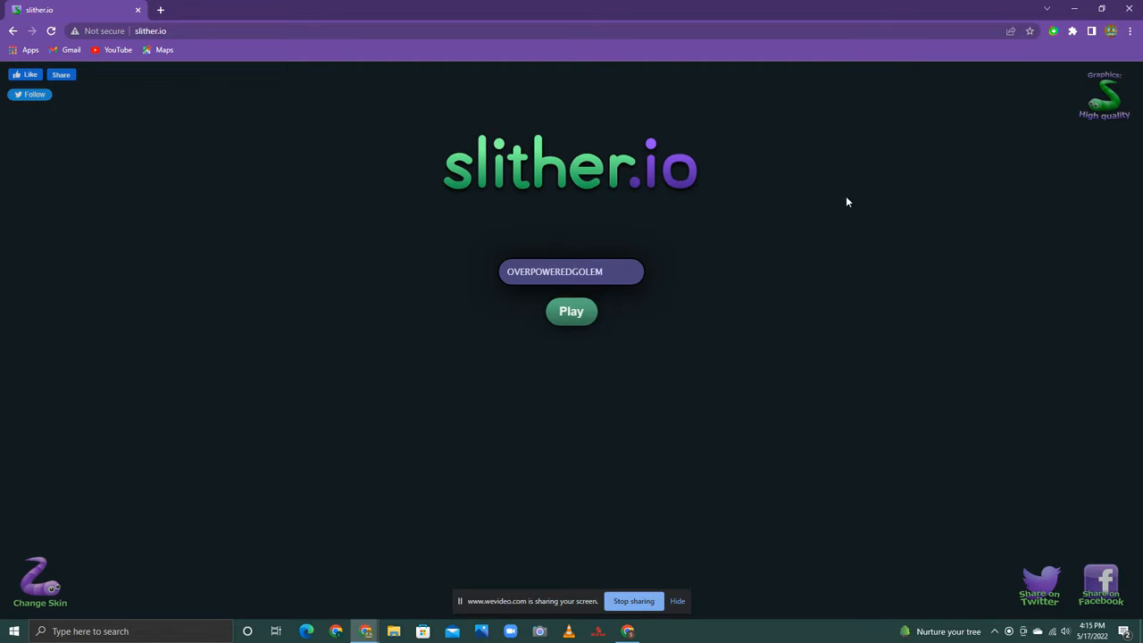
mouse_move(847, 209)
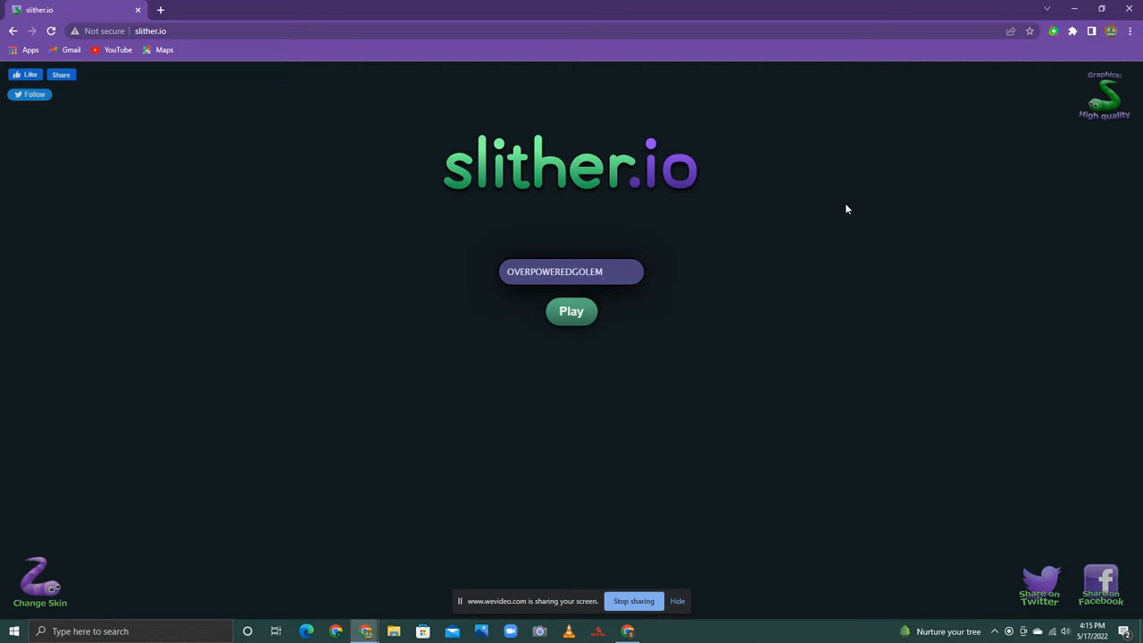
left_click(571, 271)
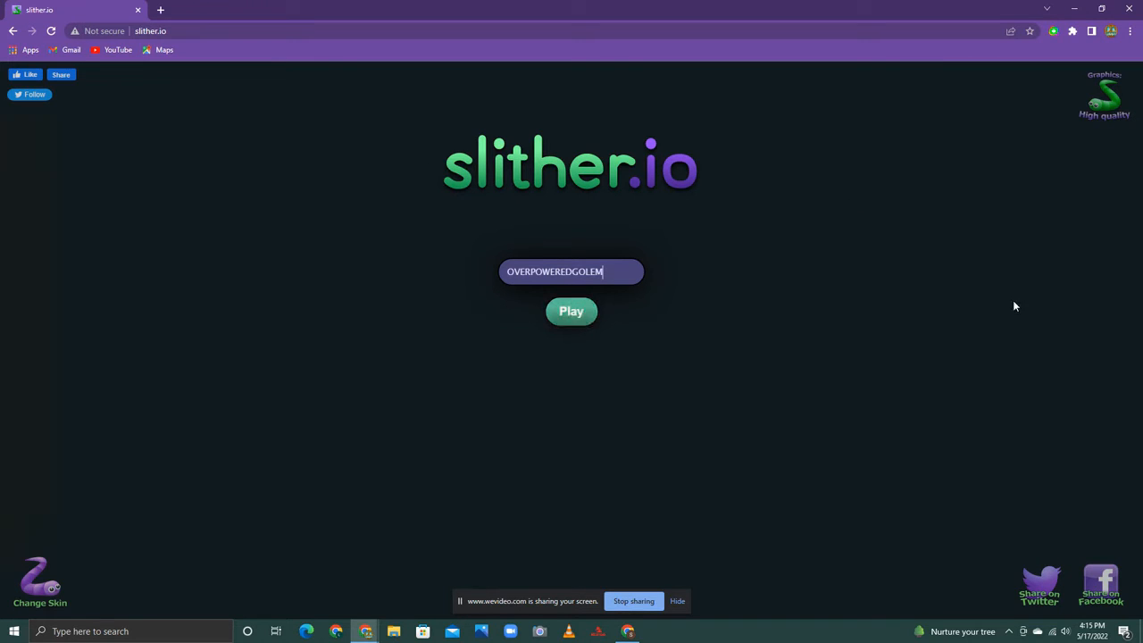
mouse_move(1050, 347)
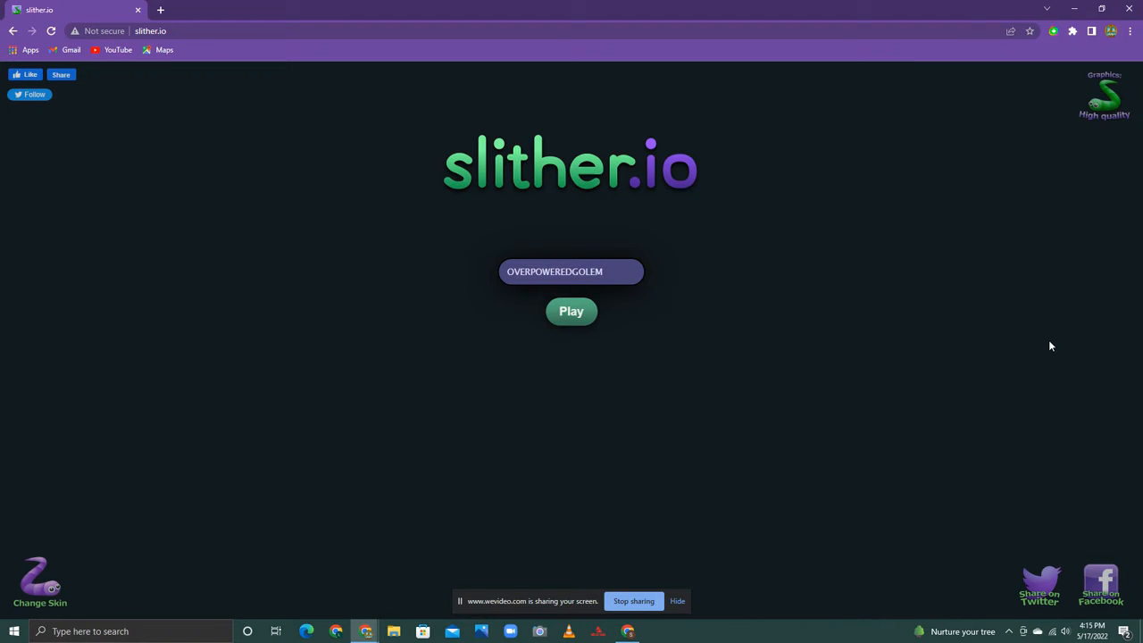
mouse_move(1028, 337)
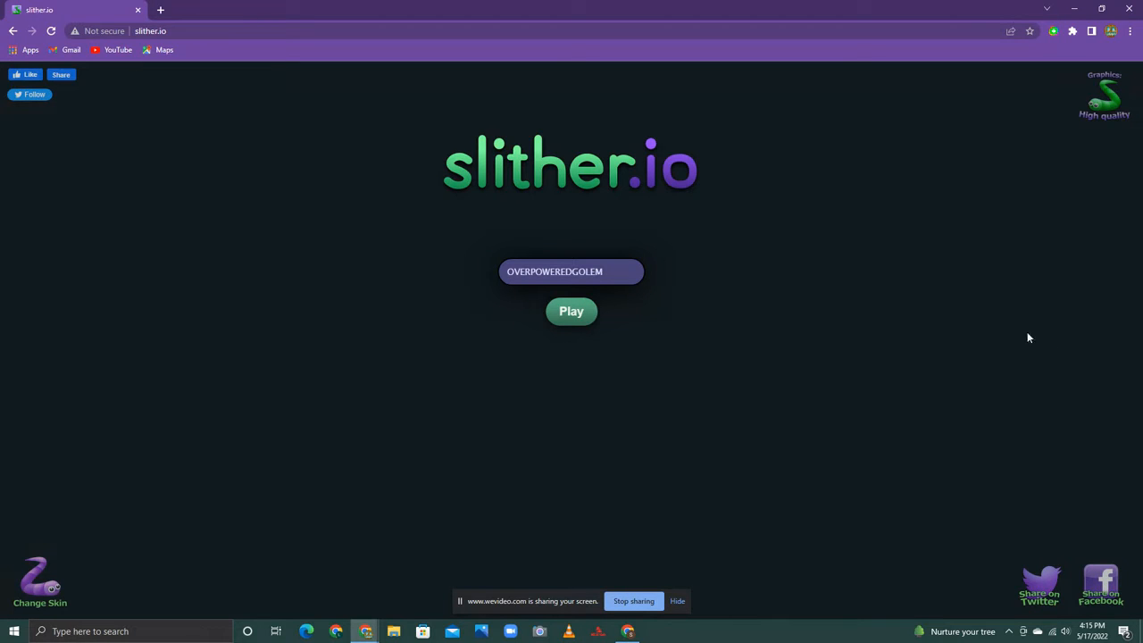
mouse_move(656, 299)
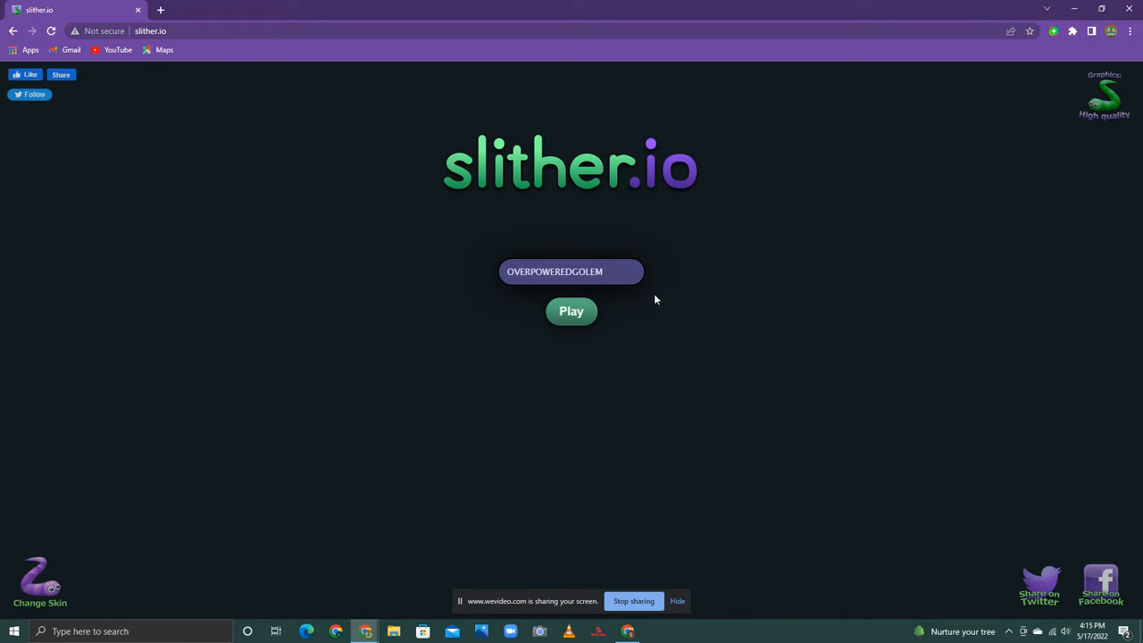
mouse_move(643, 185)
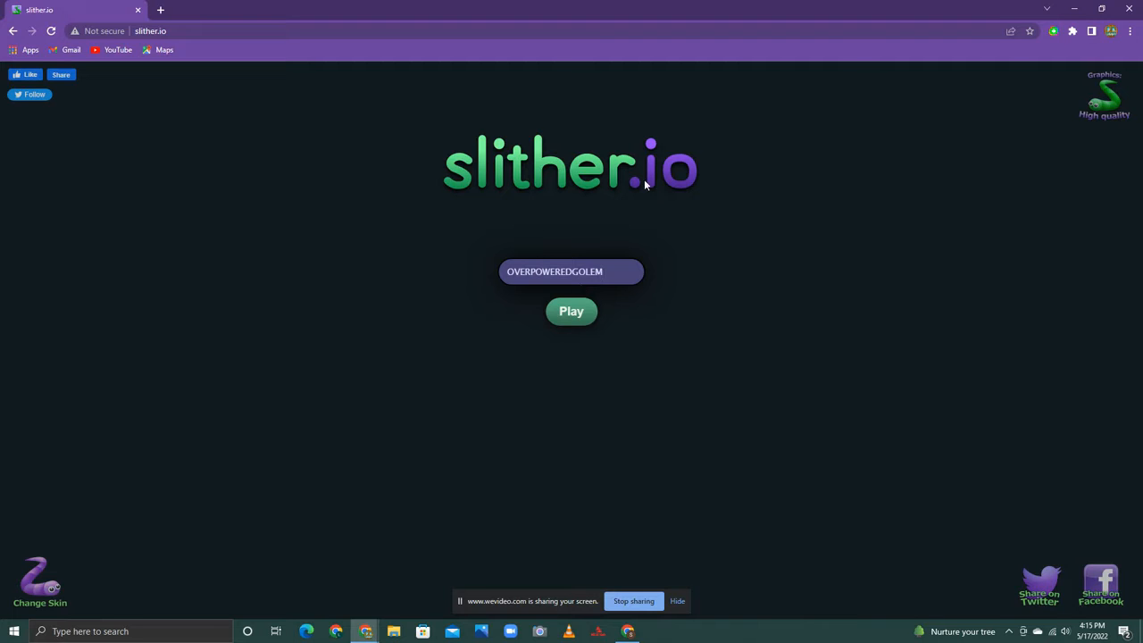
mouse_move(646, 201)
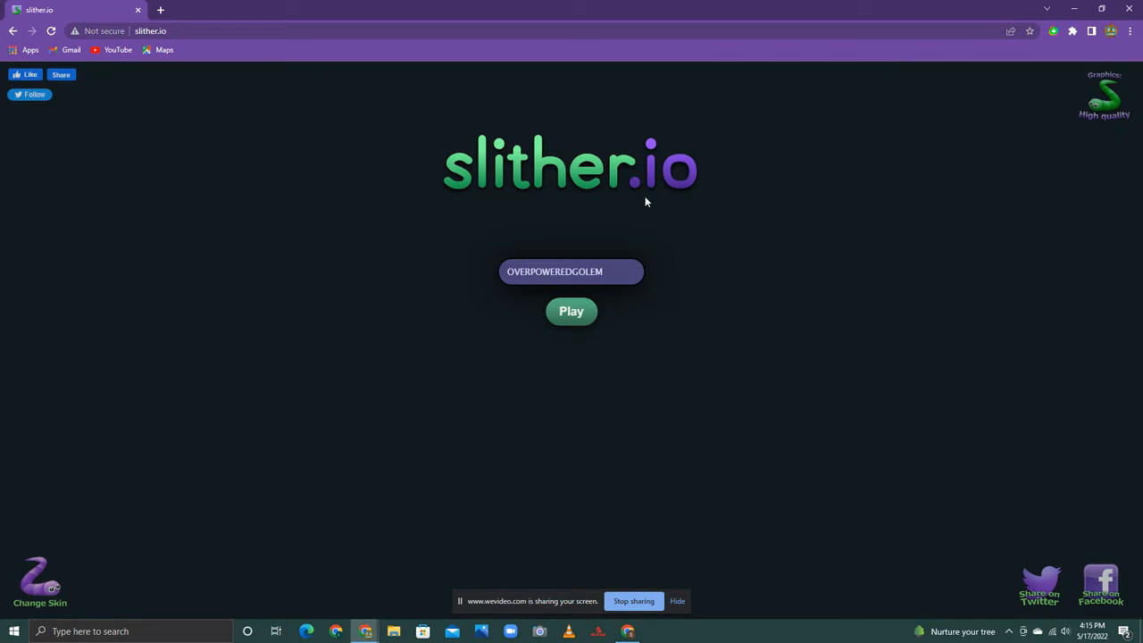
left_click(570, 311)
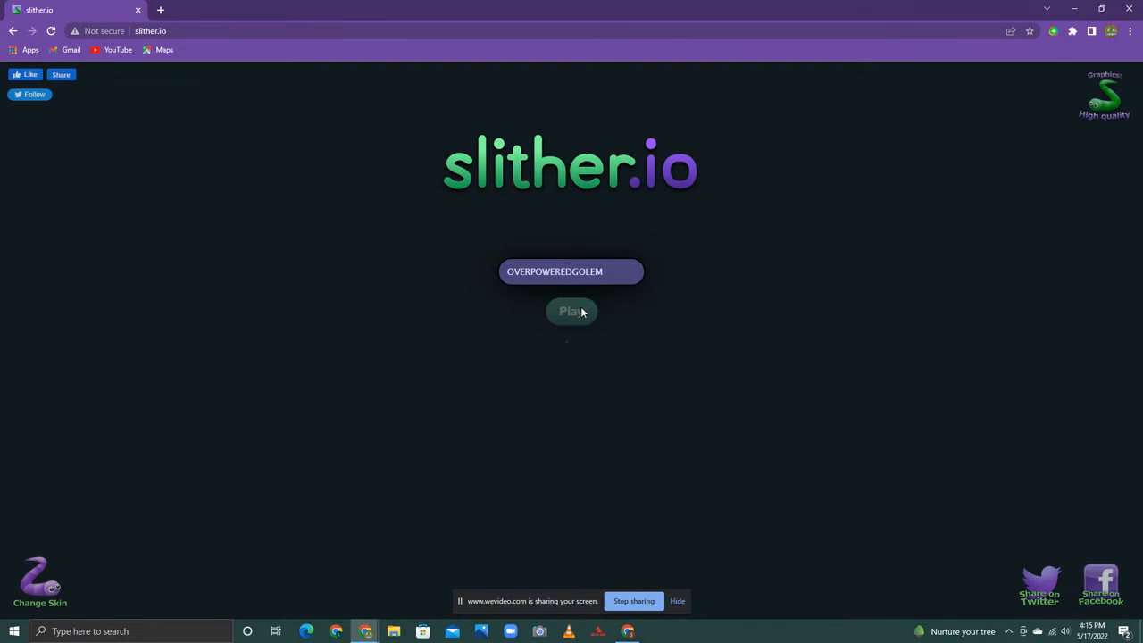
Play the round until the snake crashes at a final length of 10.
left_click(571, 311)
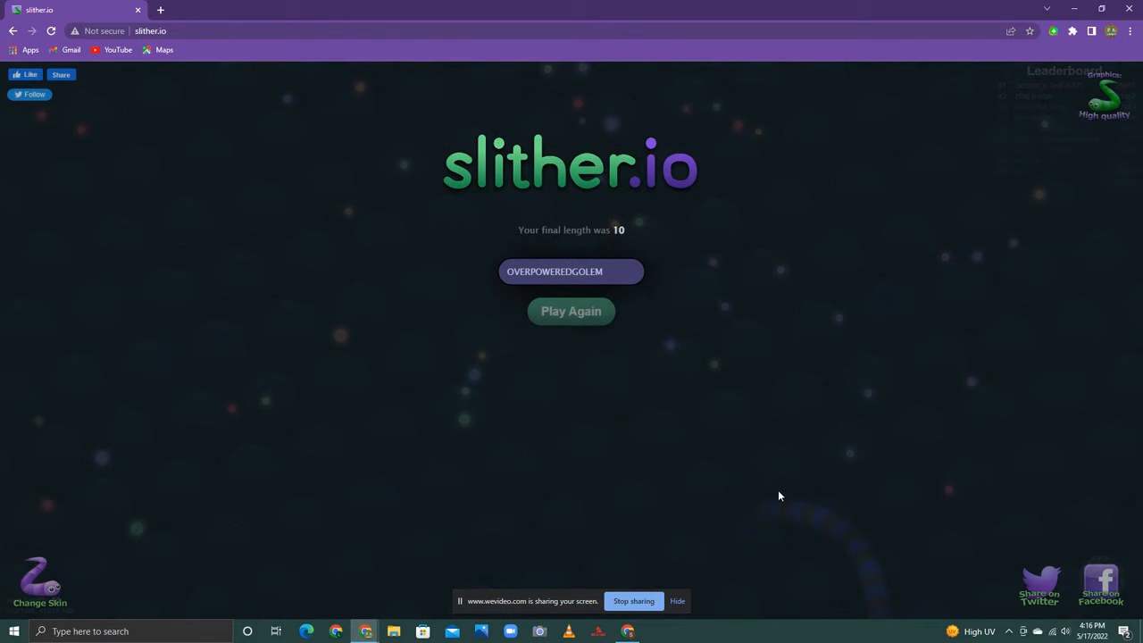
mouse_move(696, 438)
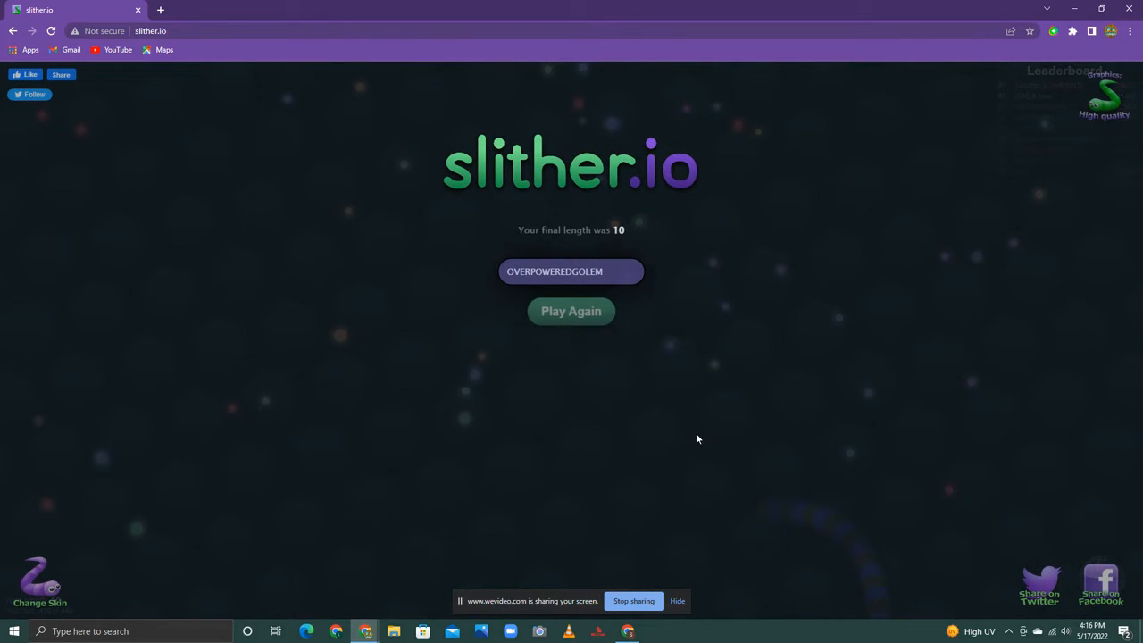
mouse_move(658, 479)
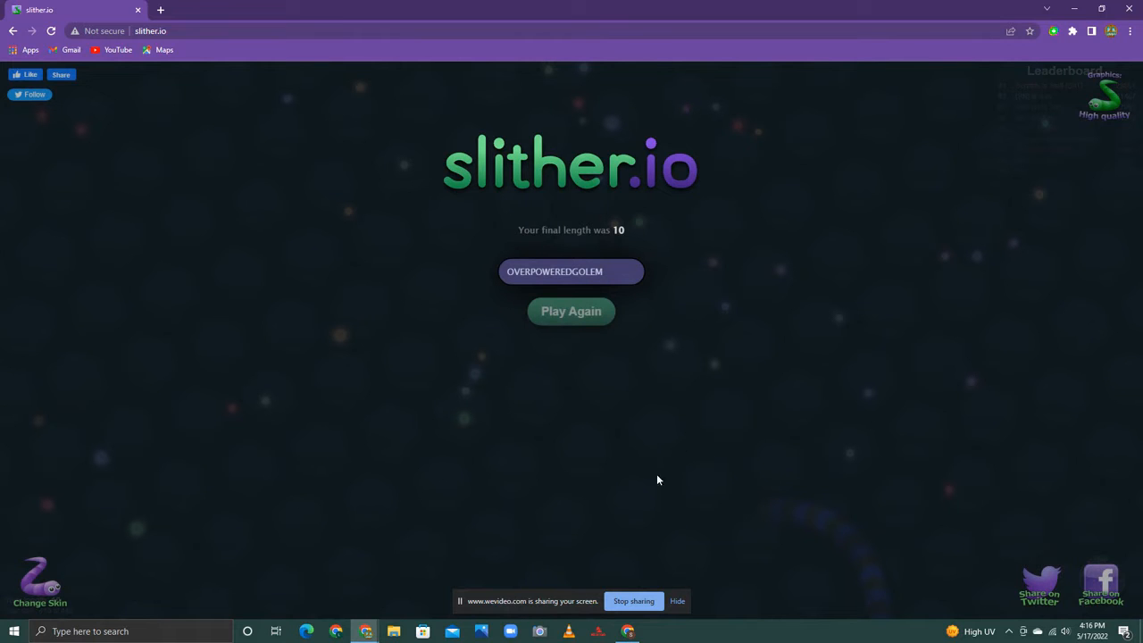